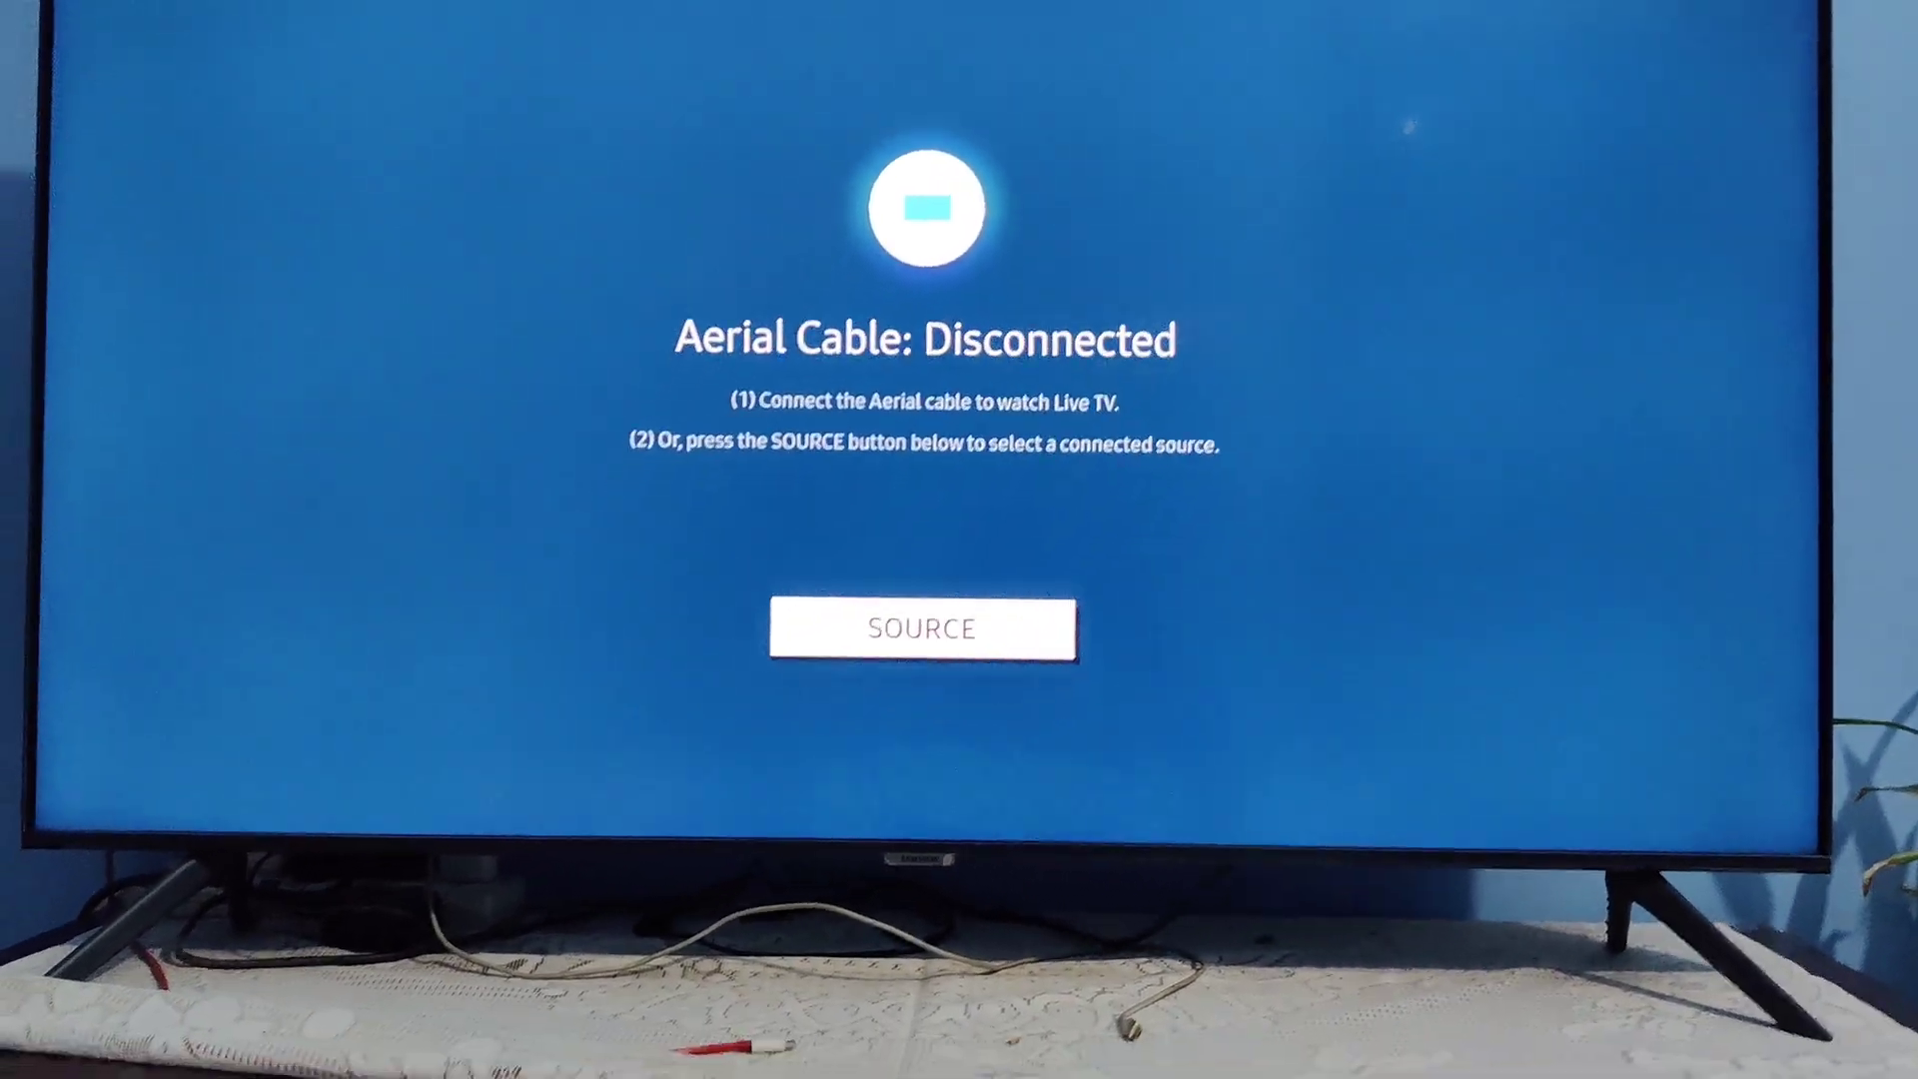
# Open the TV's Connection Guide from Sources to show Screen Sharing (Smart View) instructions
pyautogui.click(922, 628)
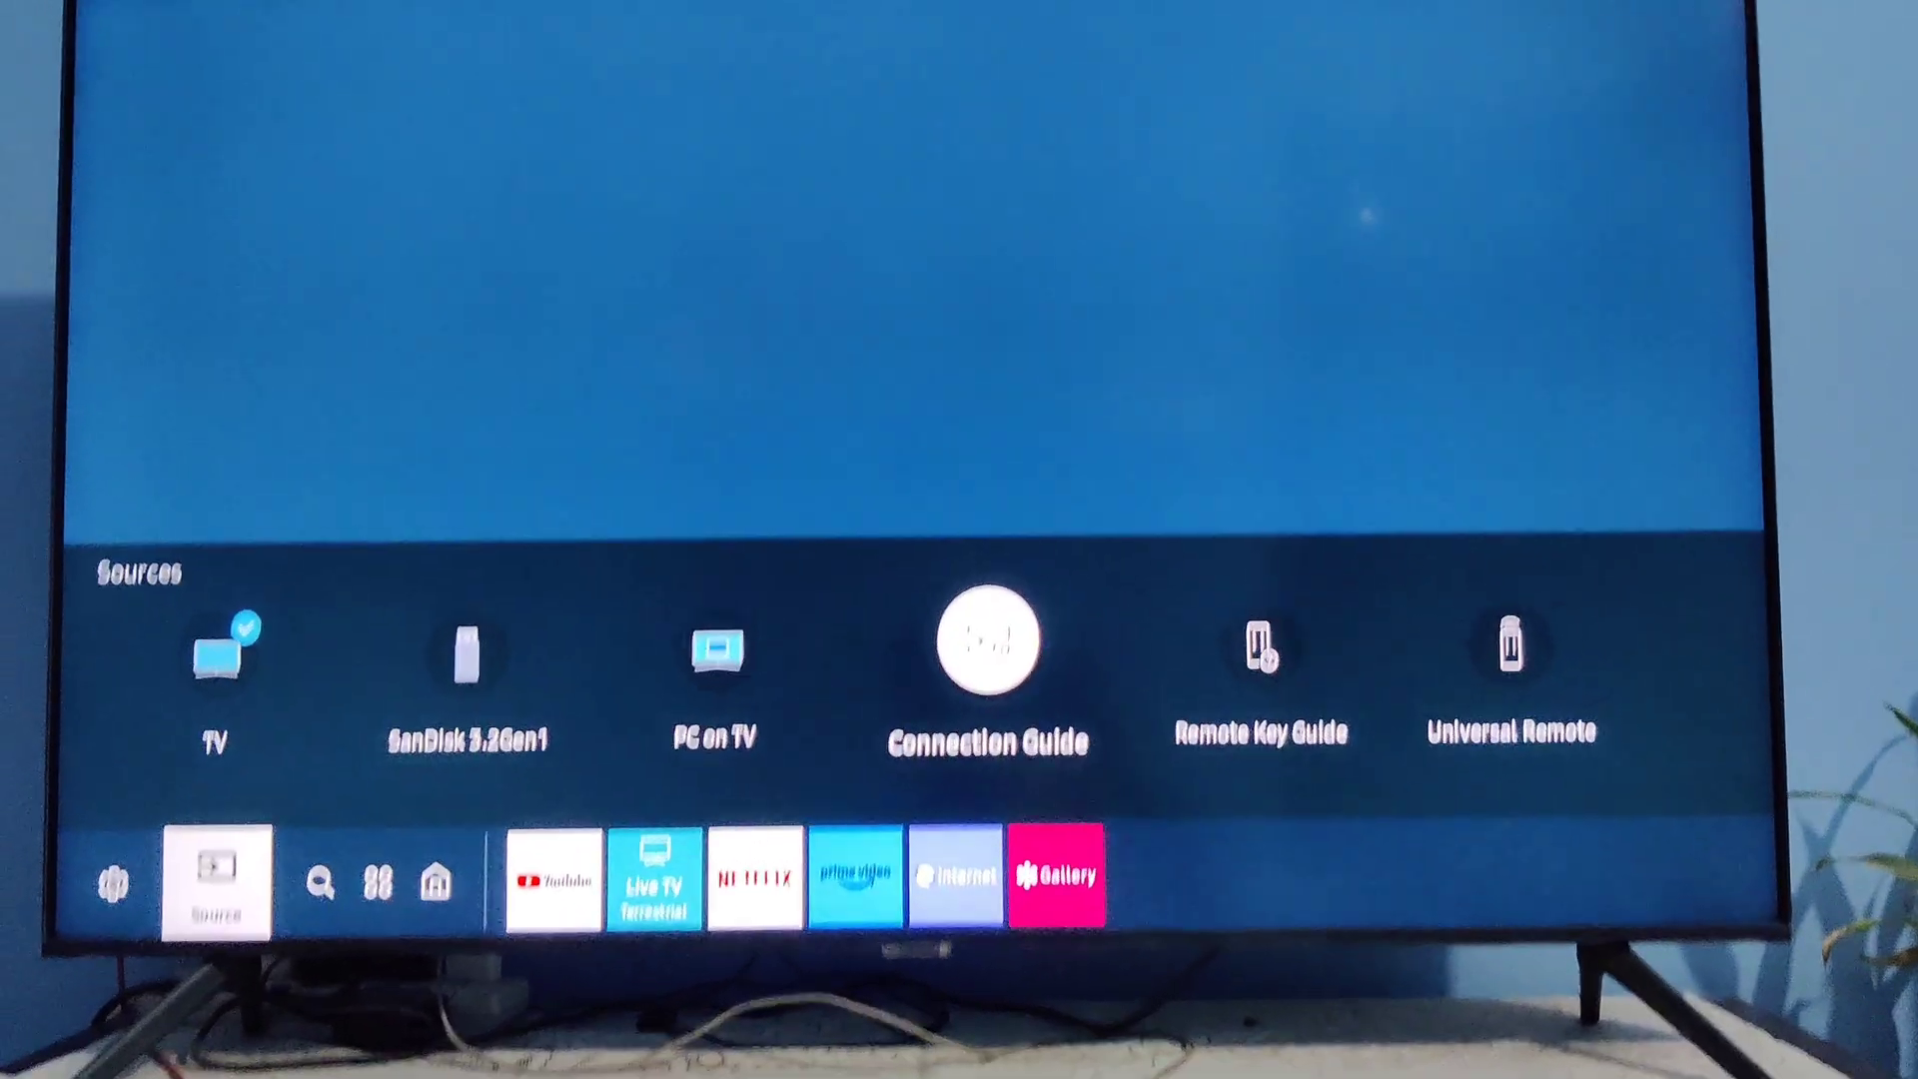
pyautogui.click(987, 641)
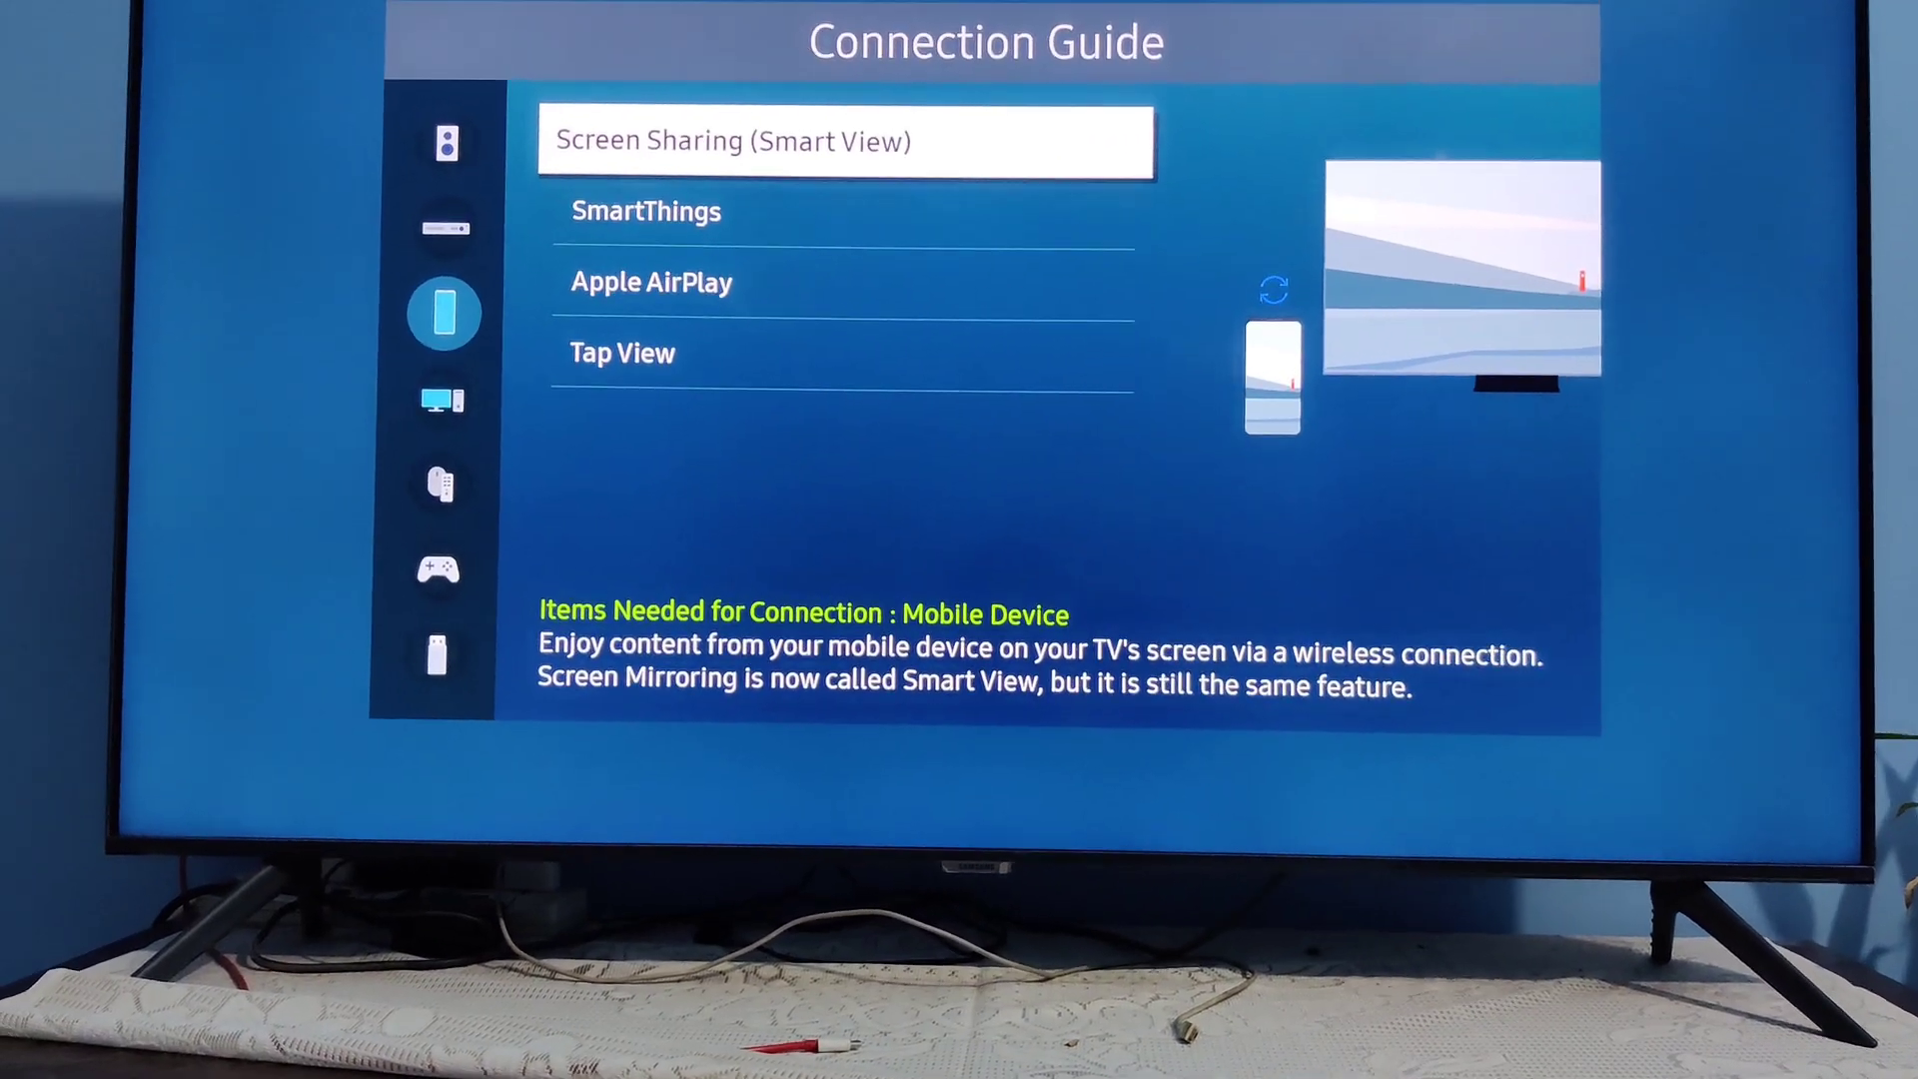
pyautogui.click(845, 141)
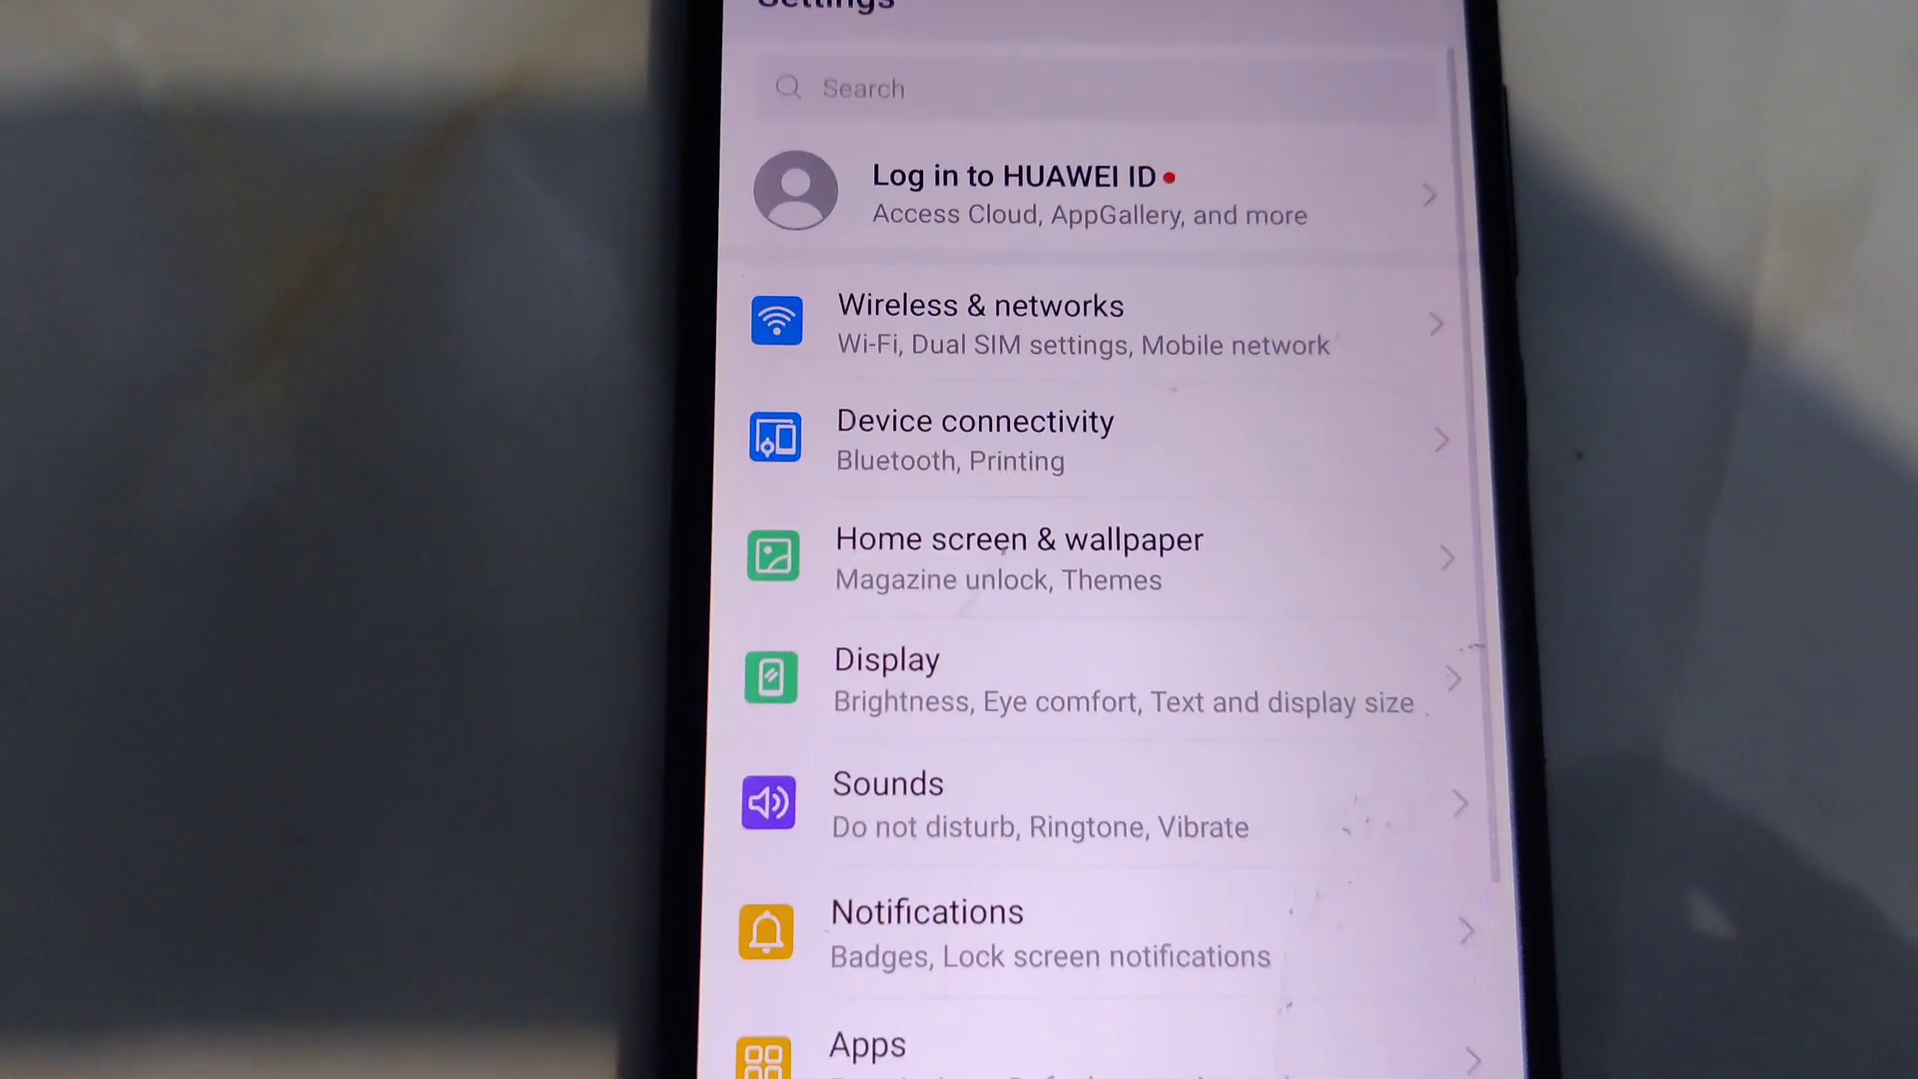
# Check Wireless & networks, then open Device connectivity listing Bluetooth, Huawei Share and Wireless projection
pyautogui.scroll(-3)
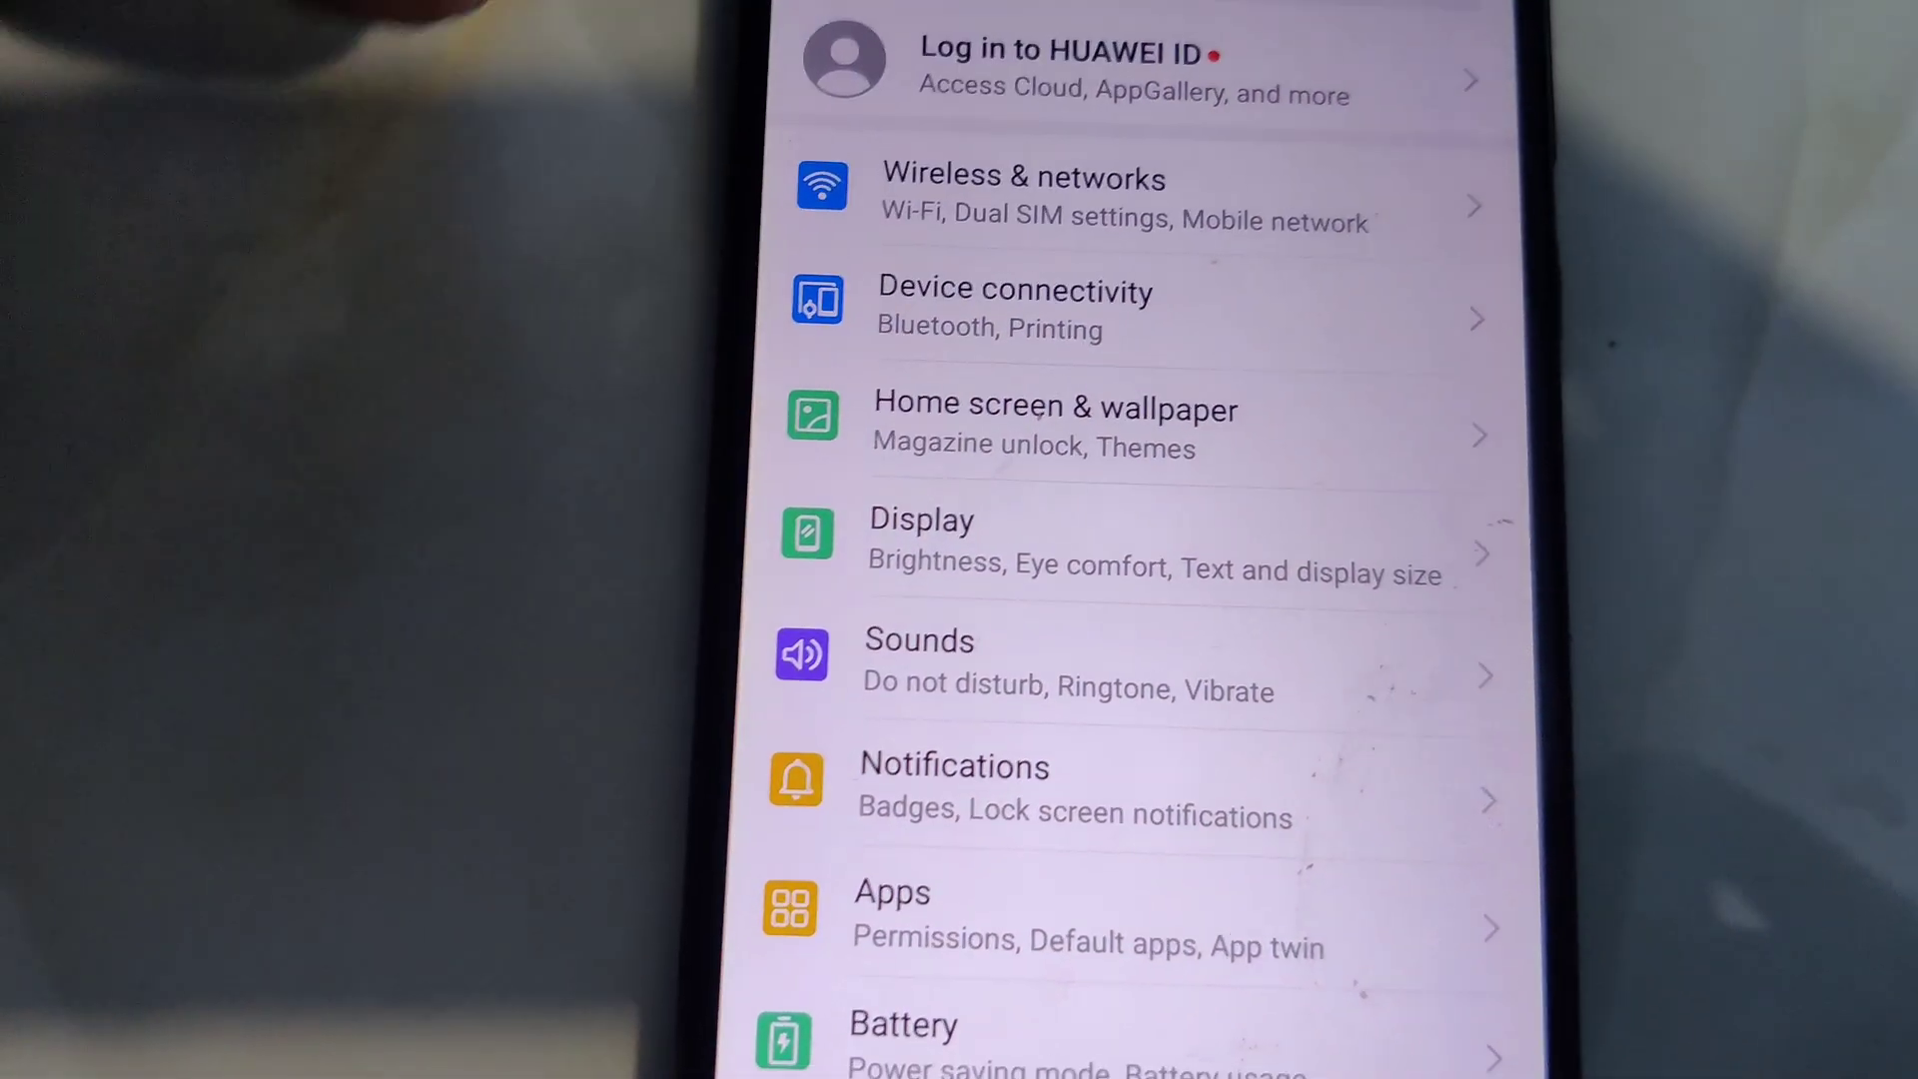
pyautogui.click(1021, 198)
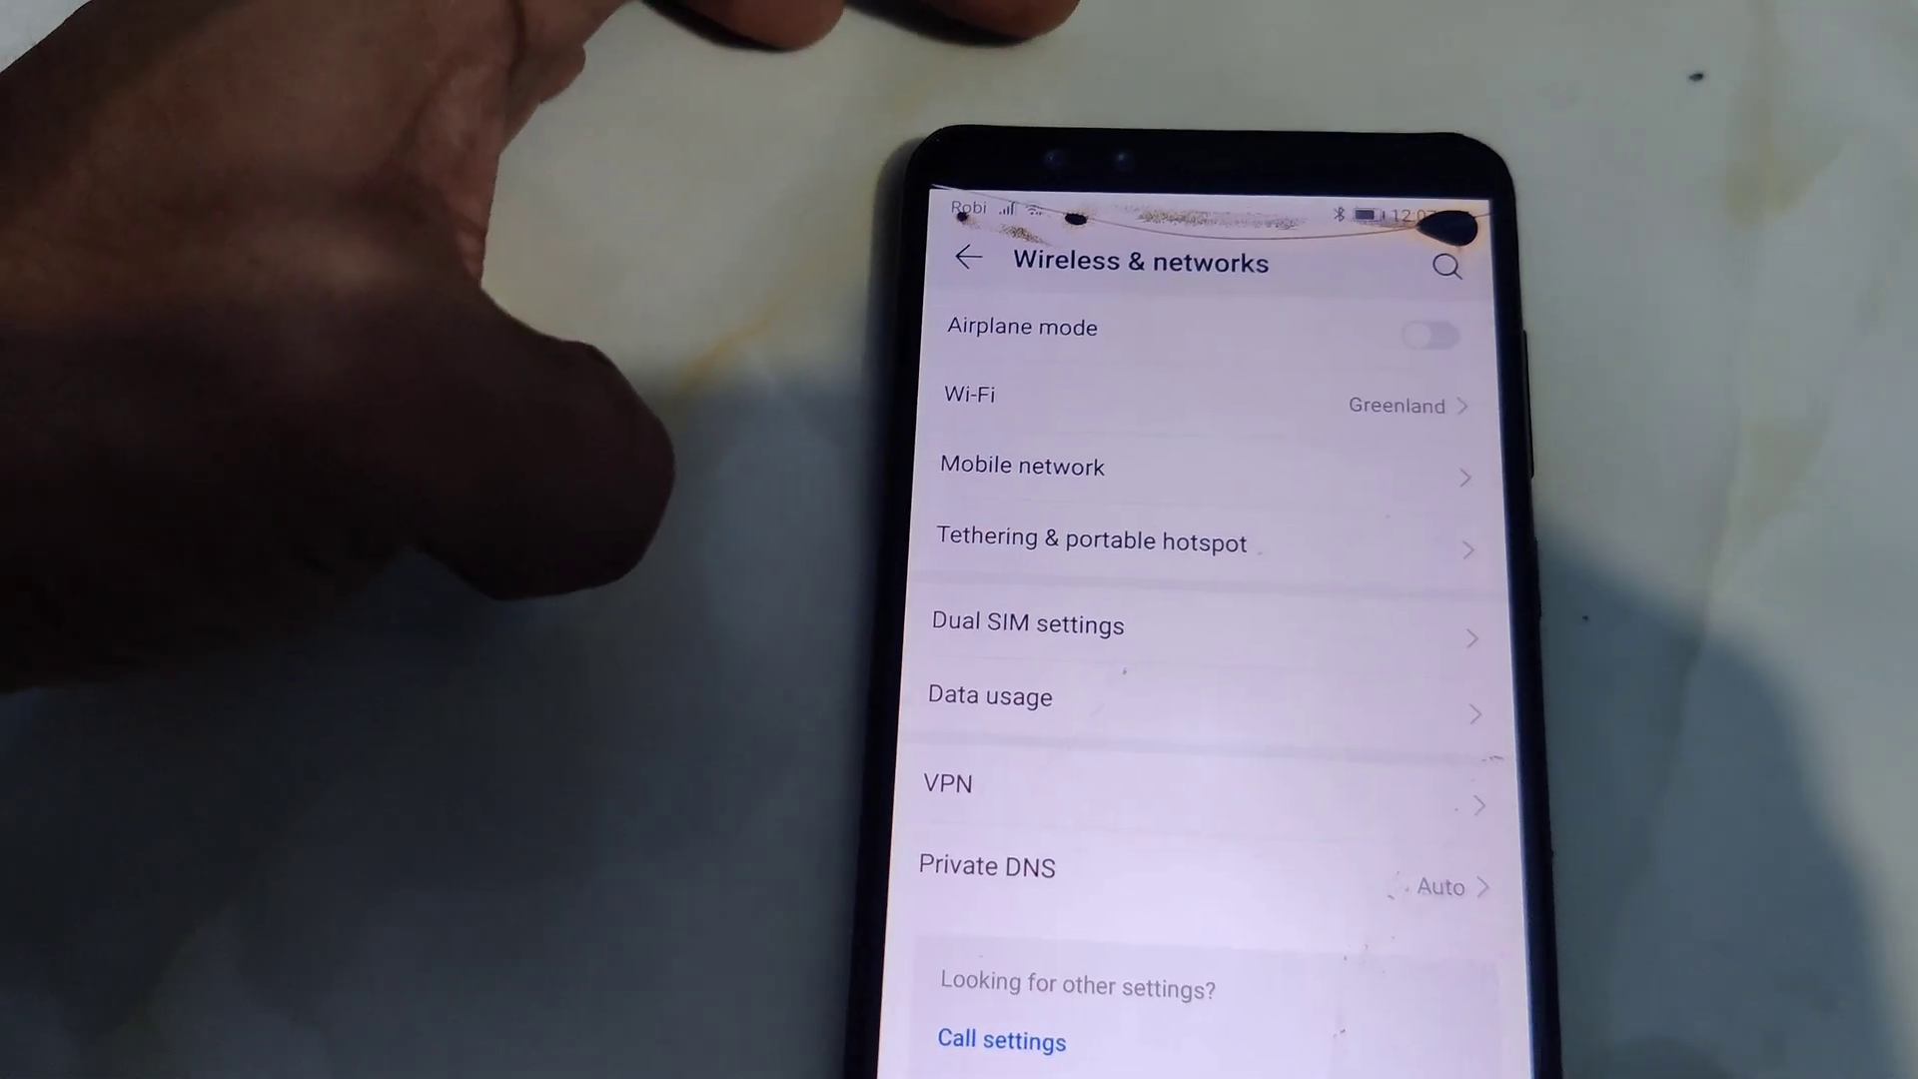
pyautogui.click(968, 260)
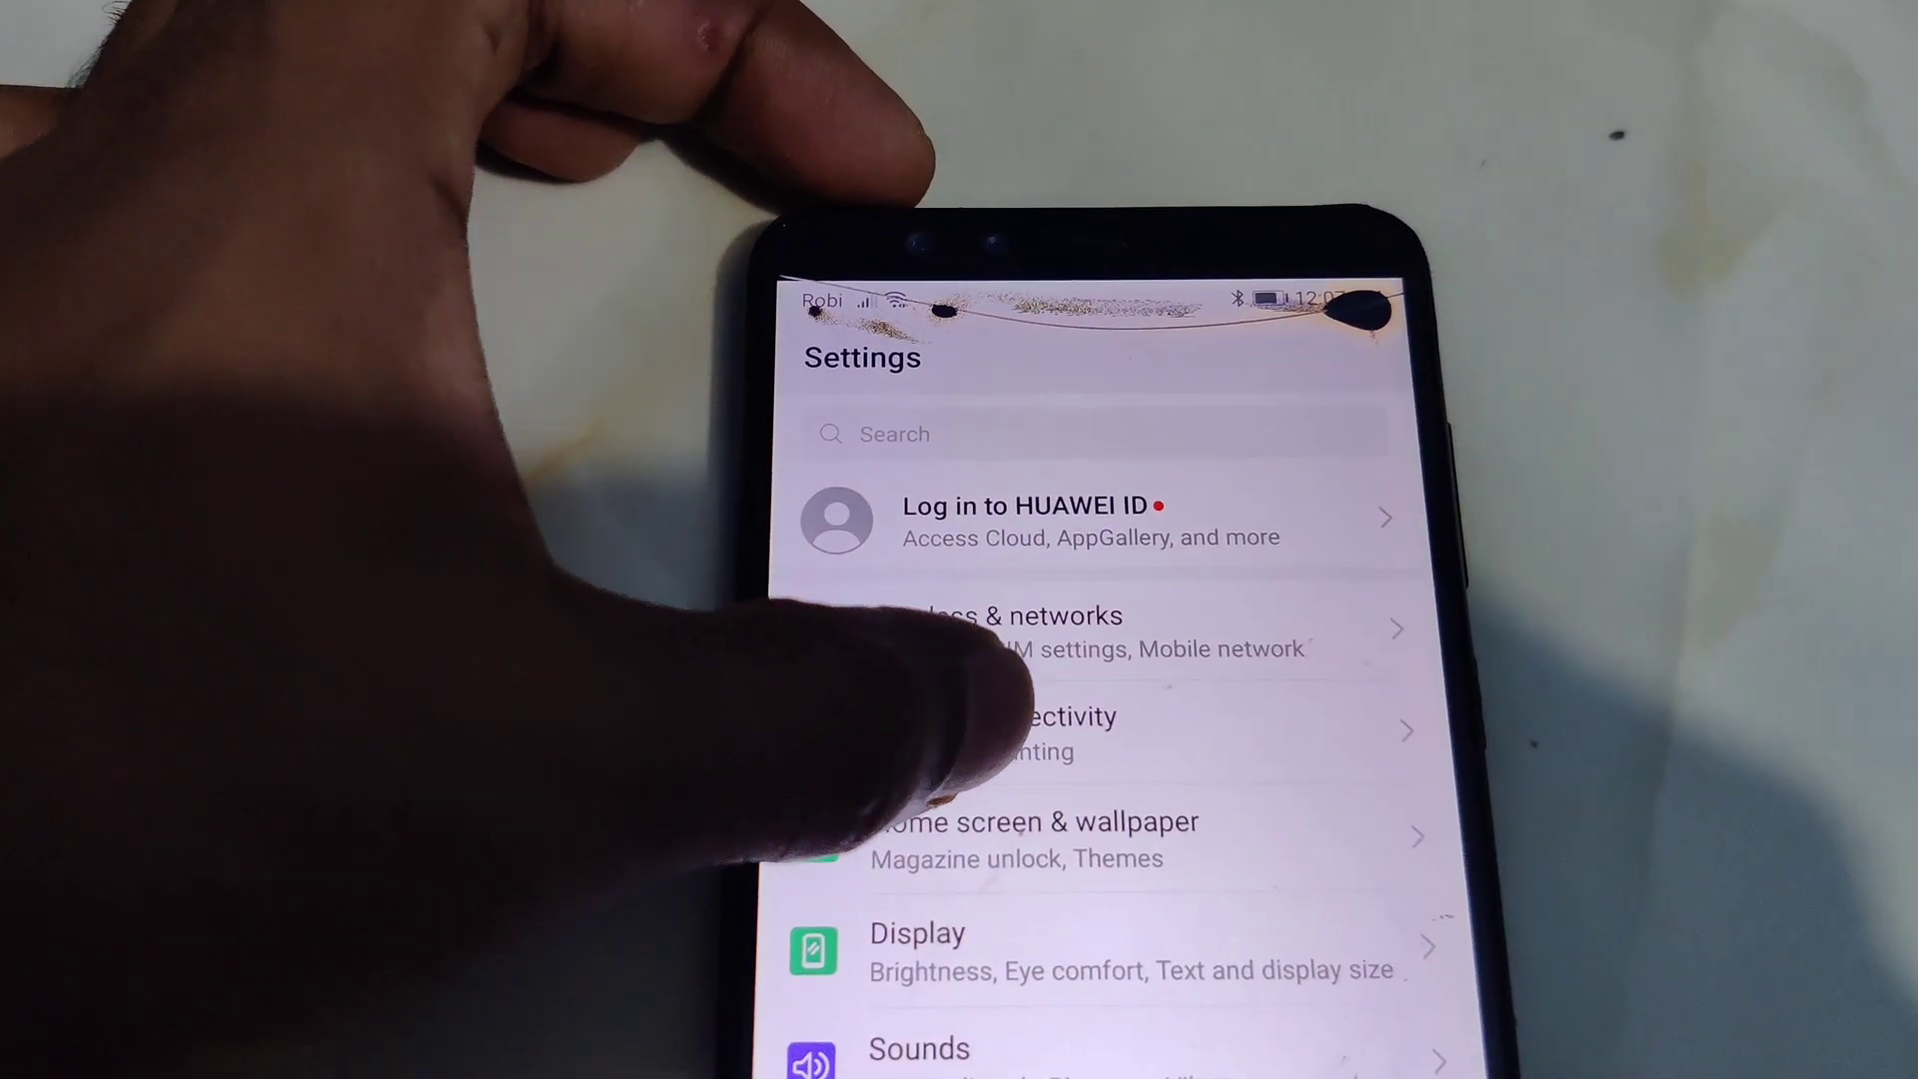
pyautogui.click(1015, 730)
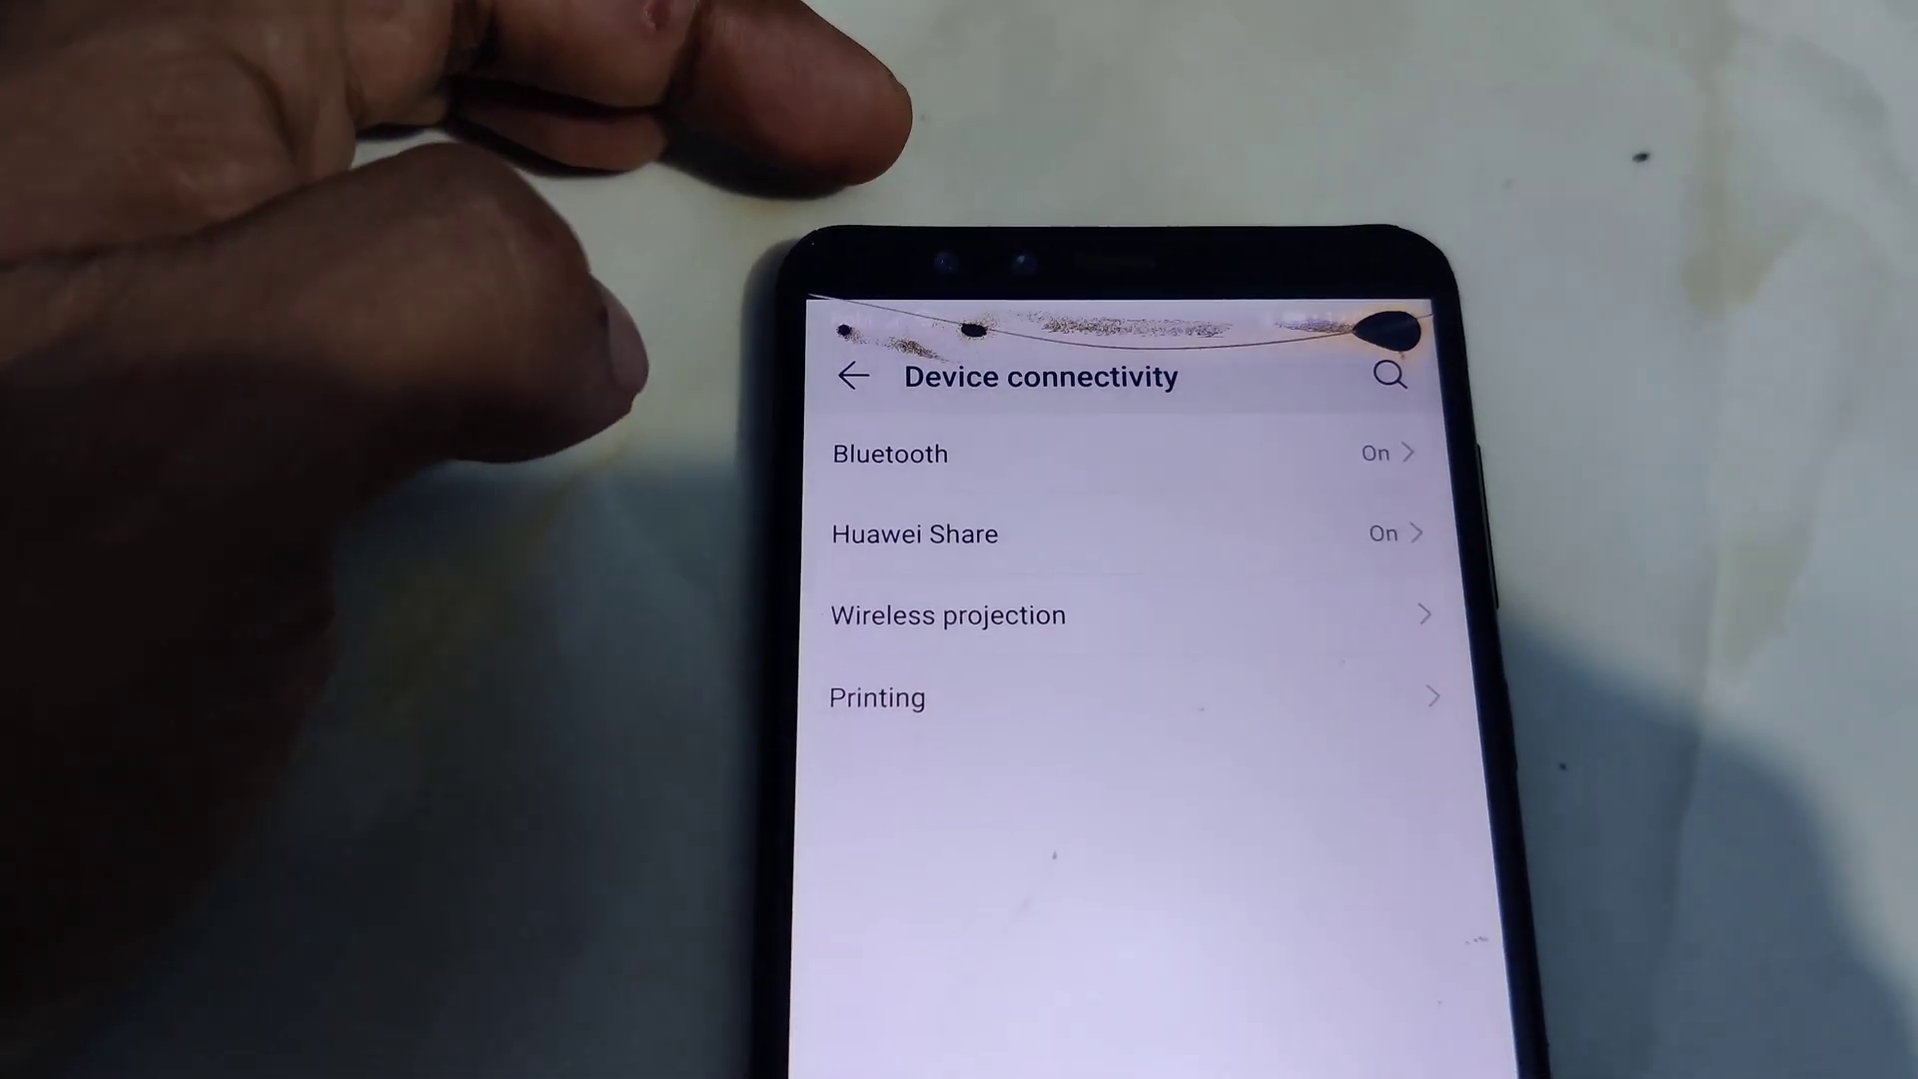
# Search via Wireless projection and connect to the Samsung AU7700 50 TV
pyautogui.click(948, 615)
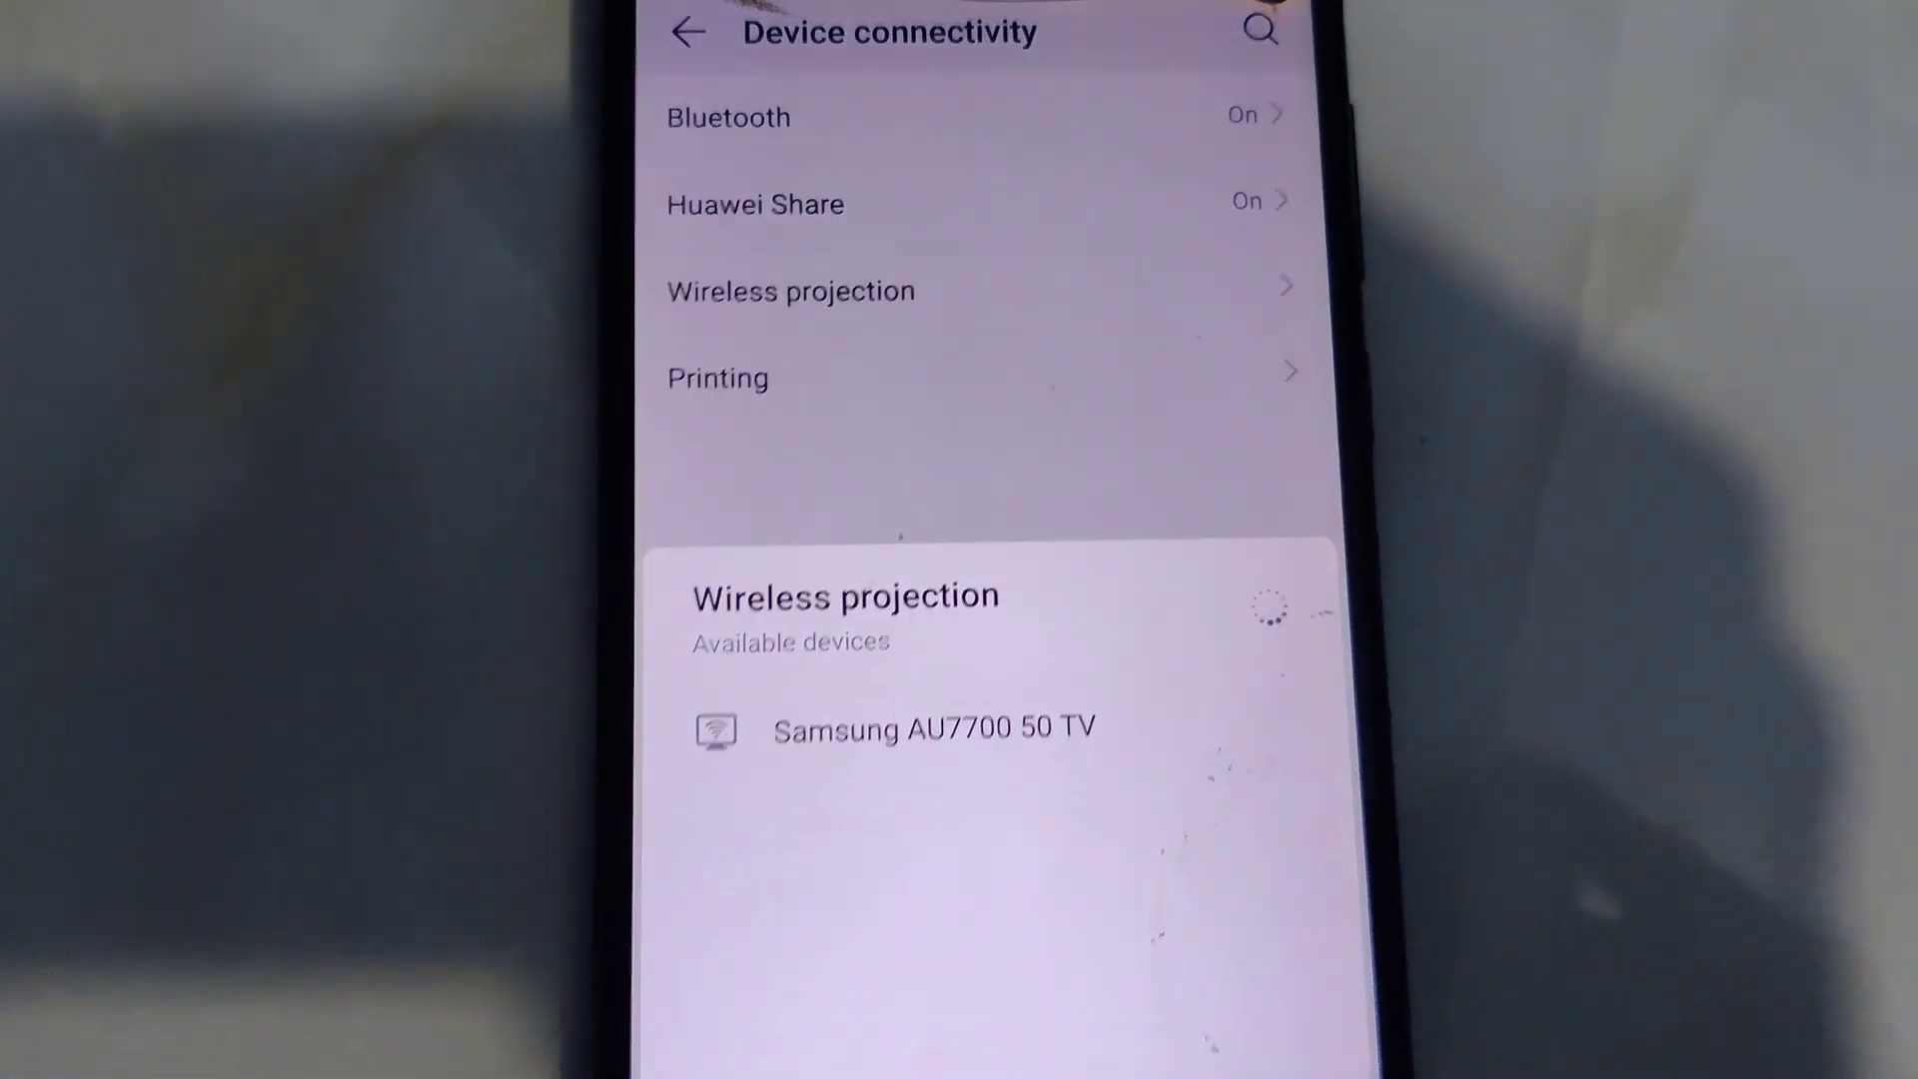
pyautogui.scroll(-3)
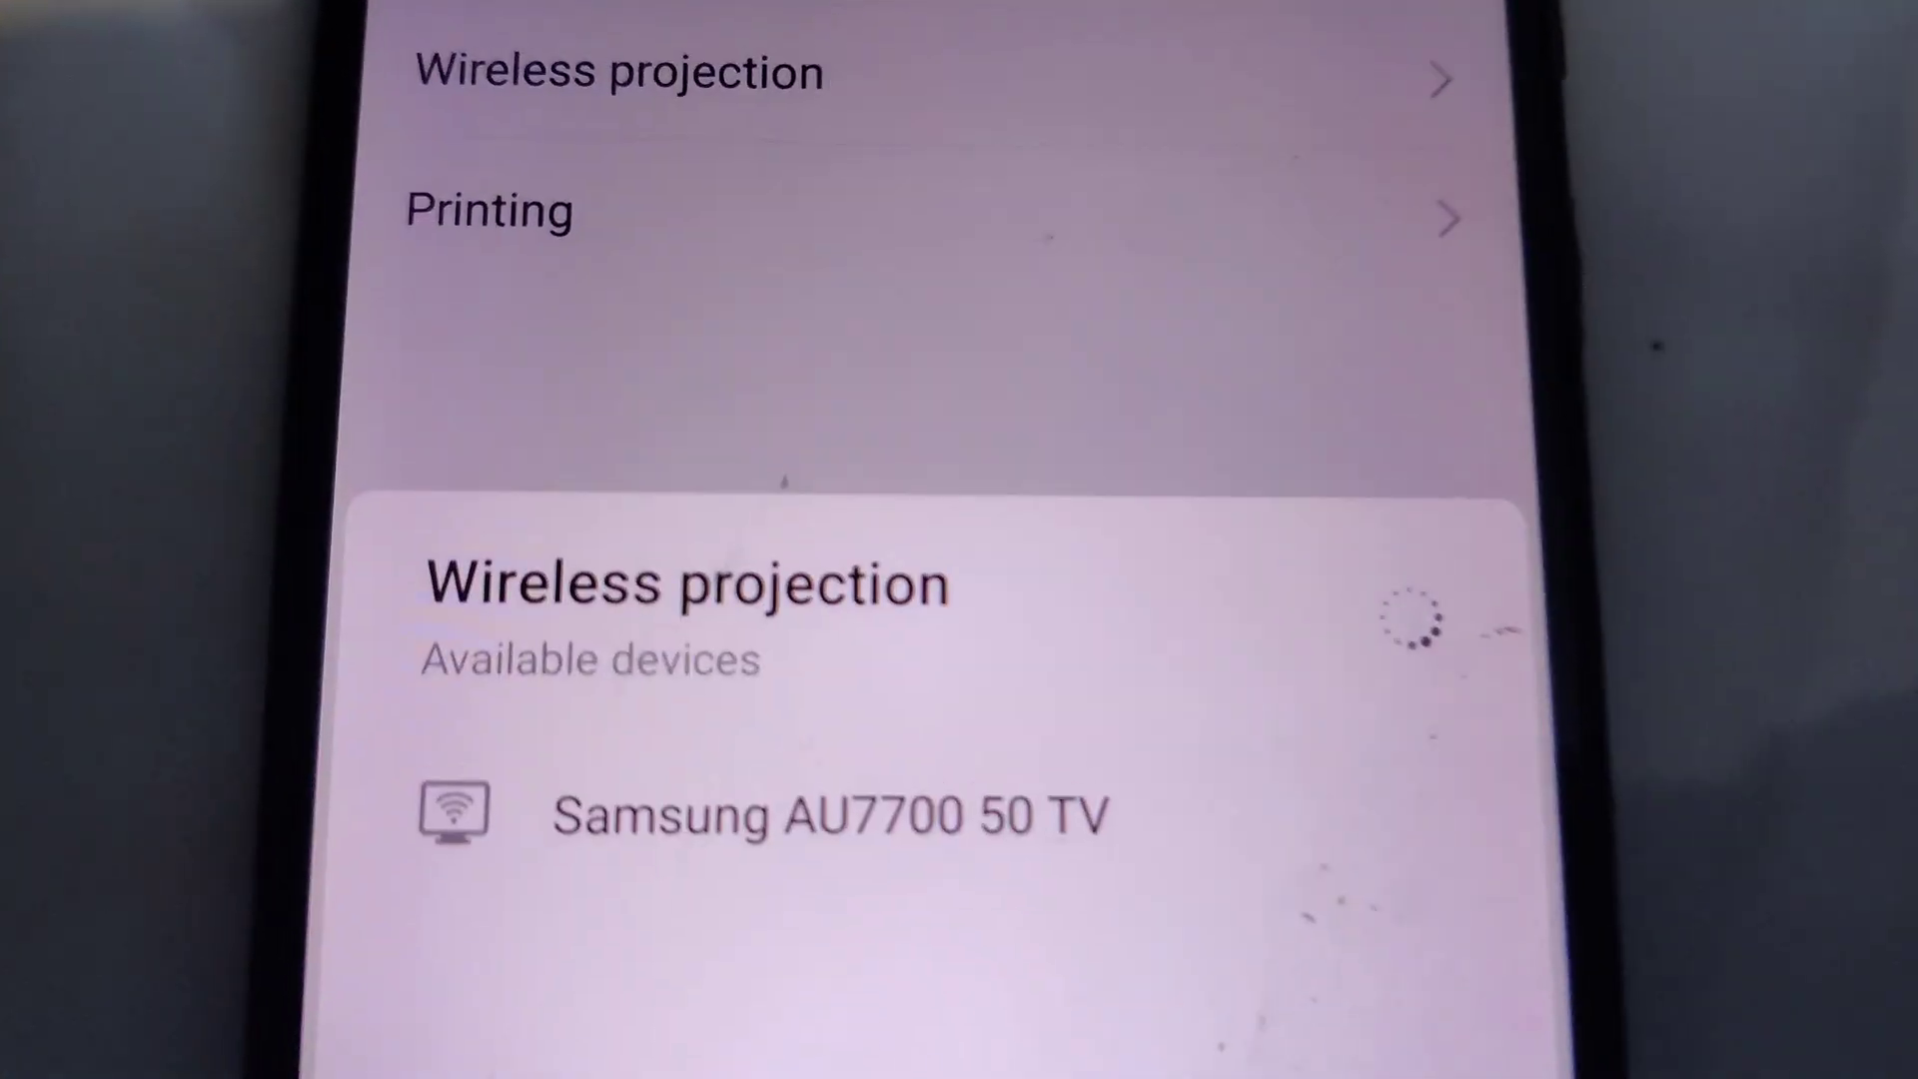
pyautogui.click(829, 815)
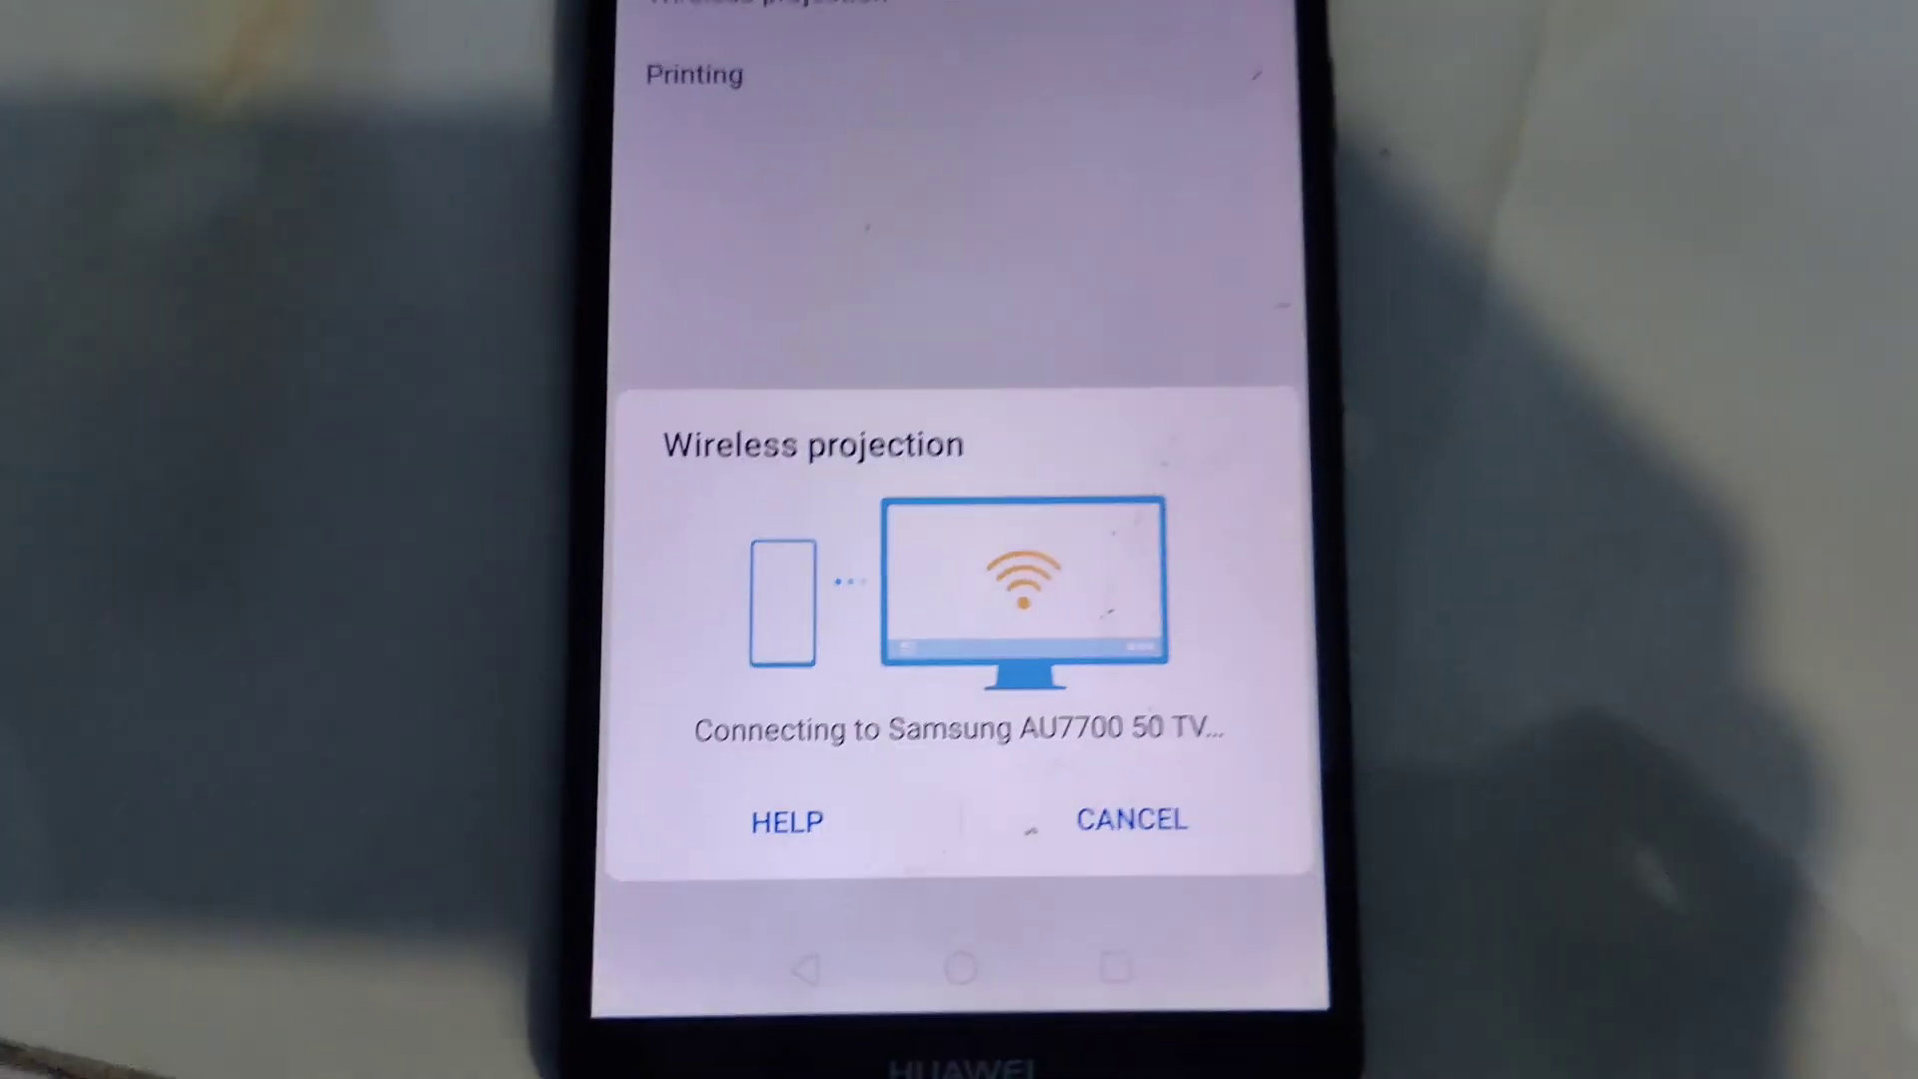